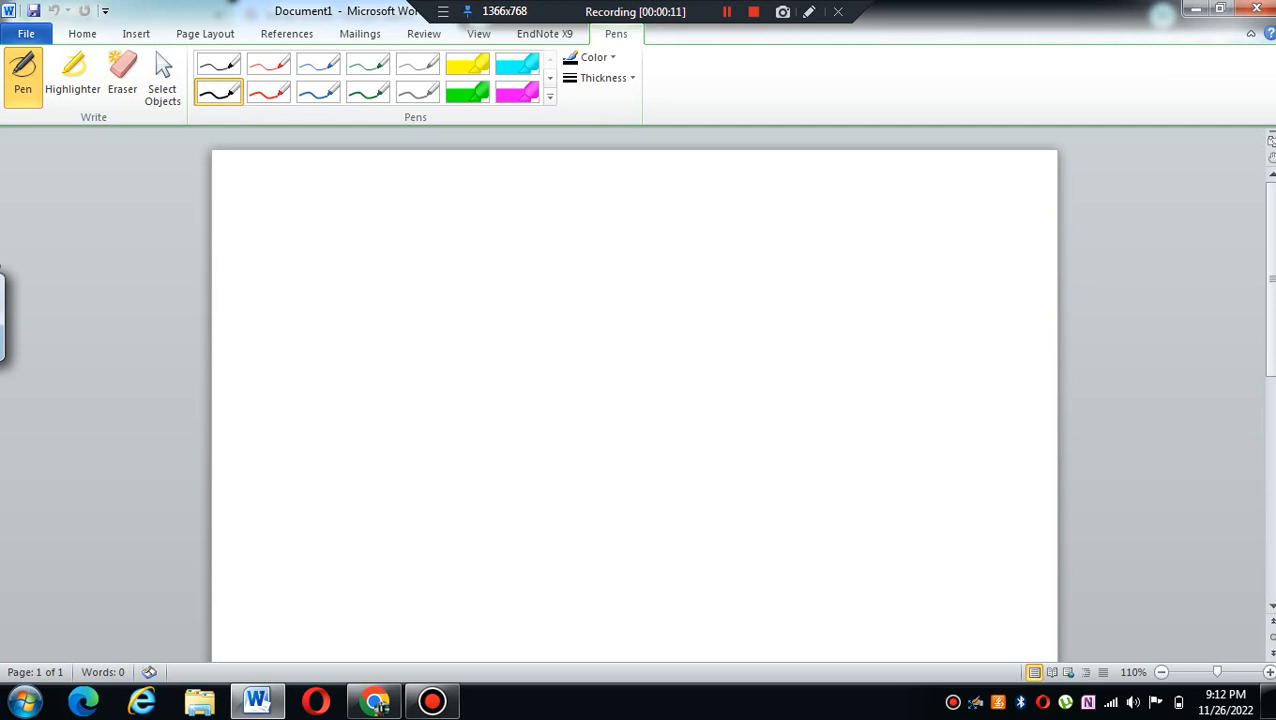
- Handwrite the title 'Research Paper' in black ink at the top of the page
click(312, 258)
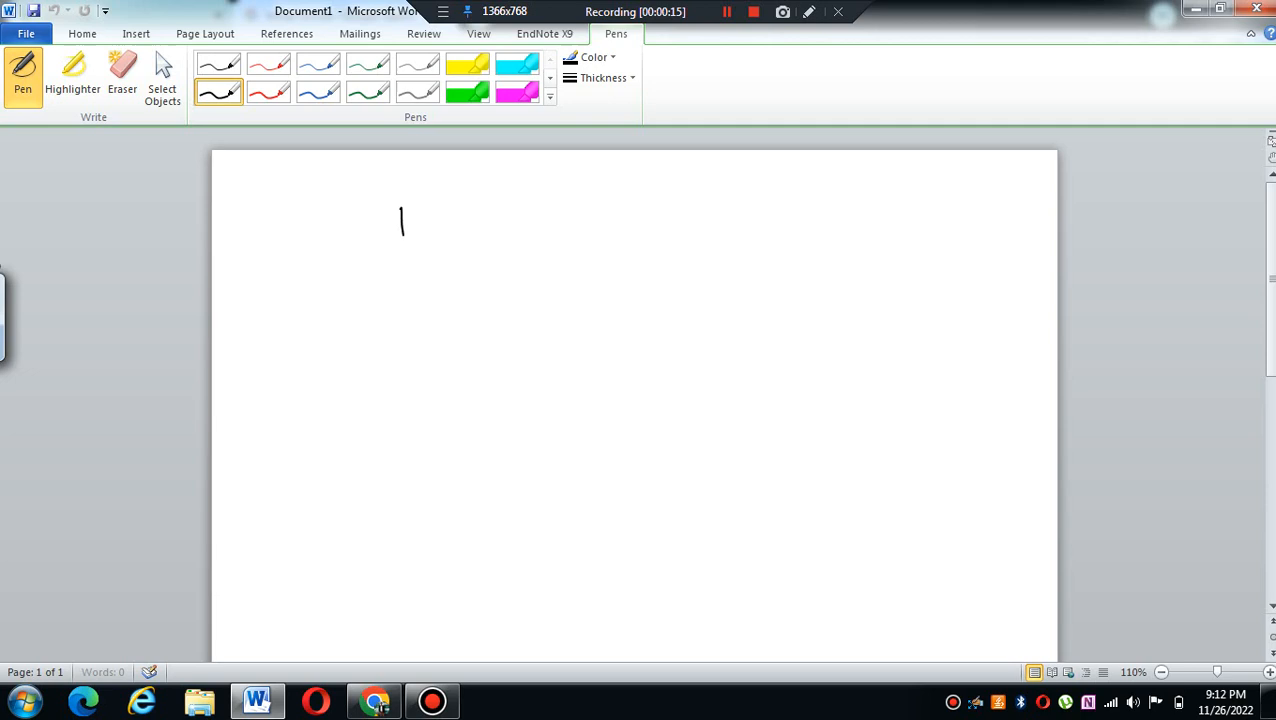
drag(380, 215, 520, 225)
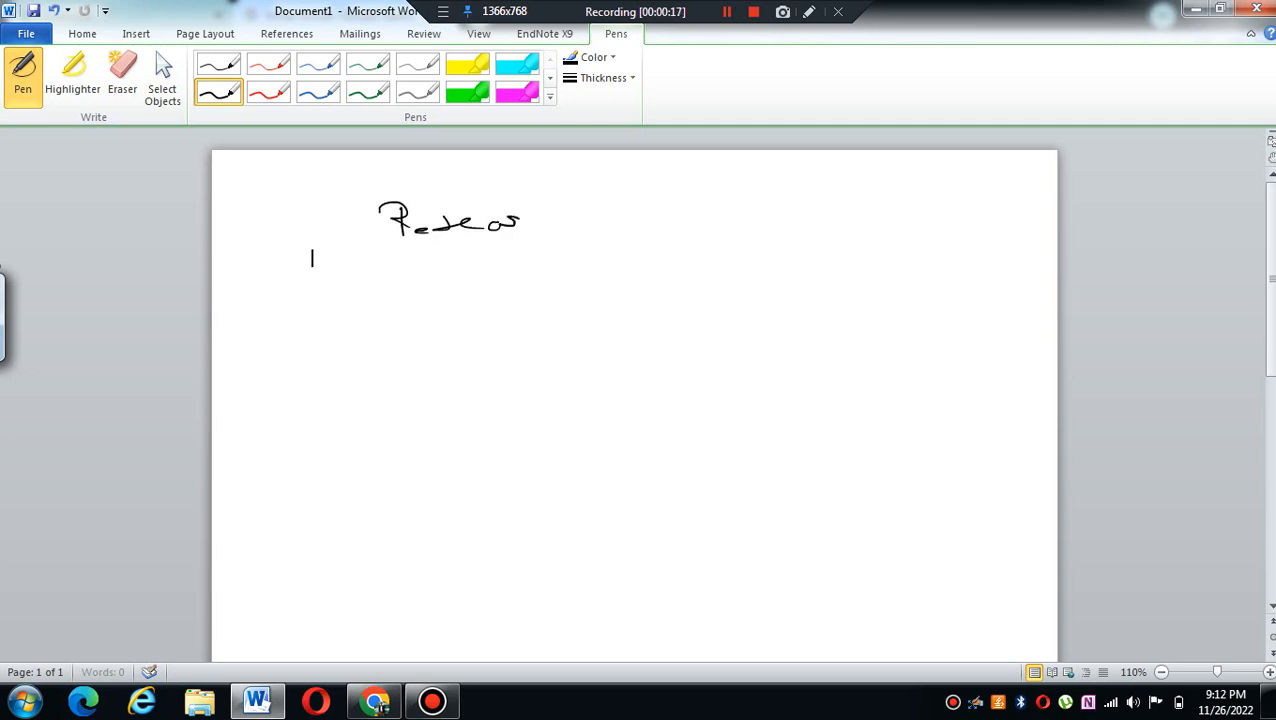
drag(520, 220, 690, 210)
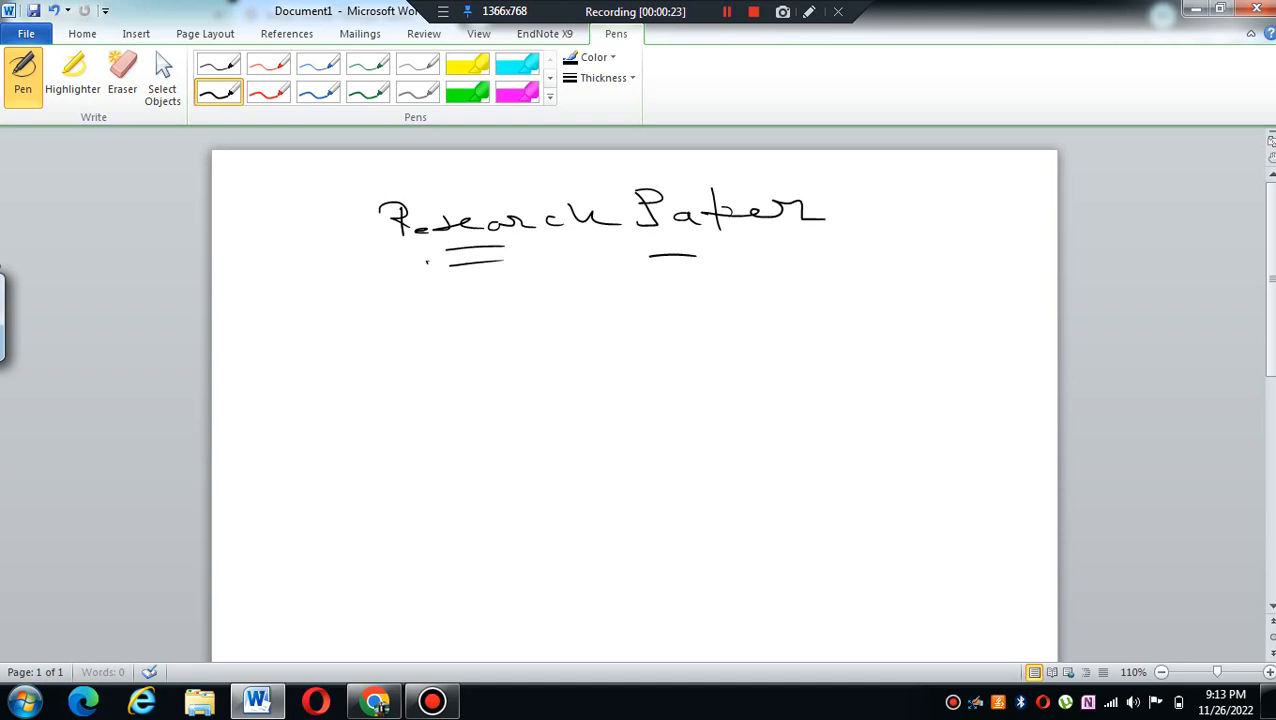
click(312, 258)
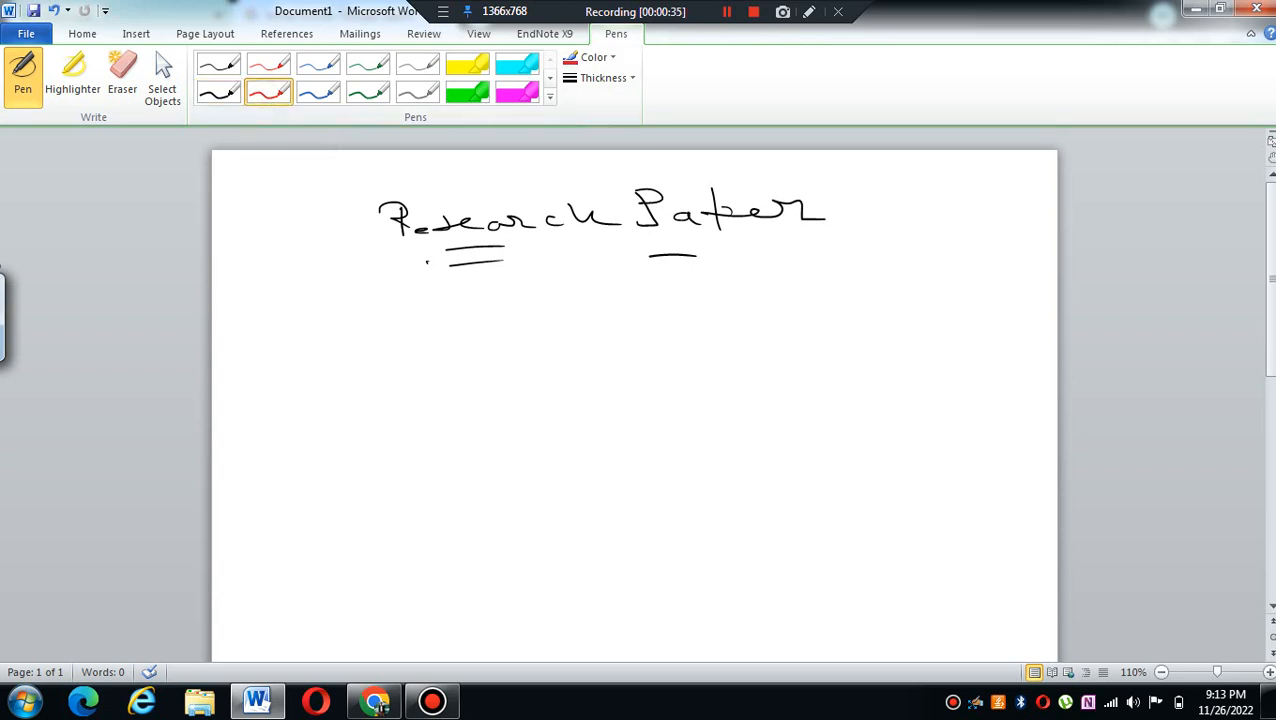
- Write an underlined red 'IMRaD' heading under the title
click(311, 258)
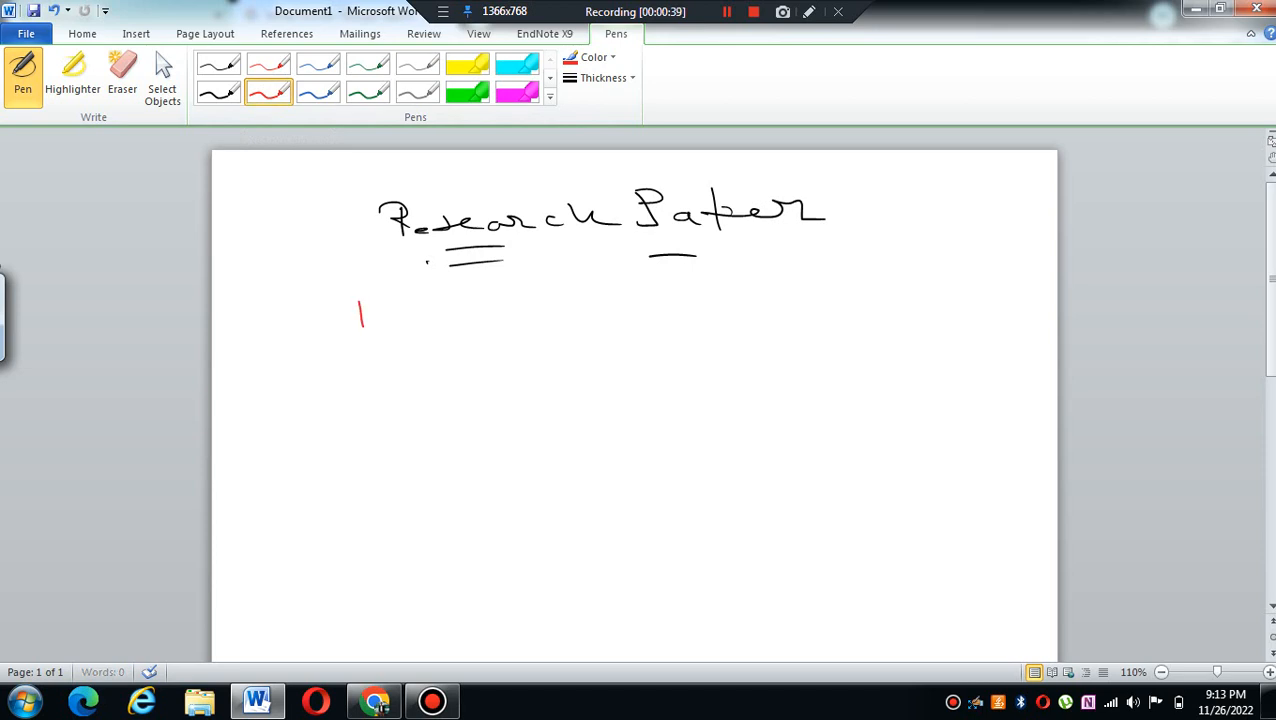
drag(340, 300, 430, 330)
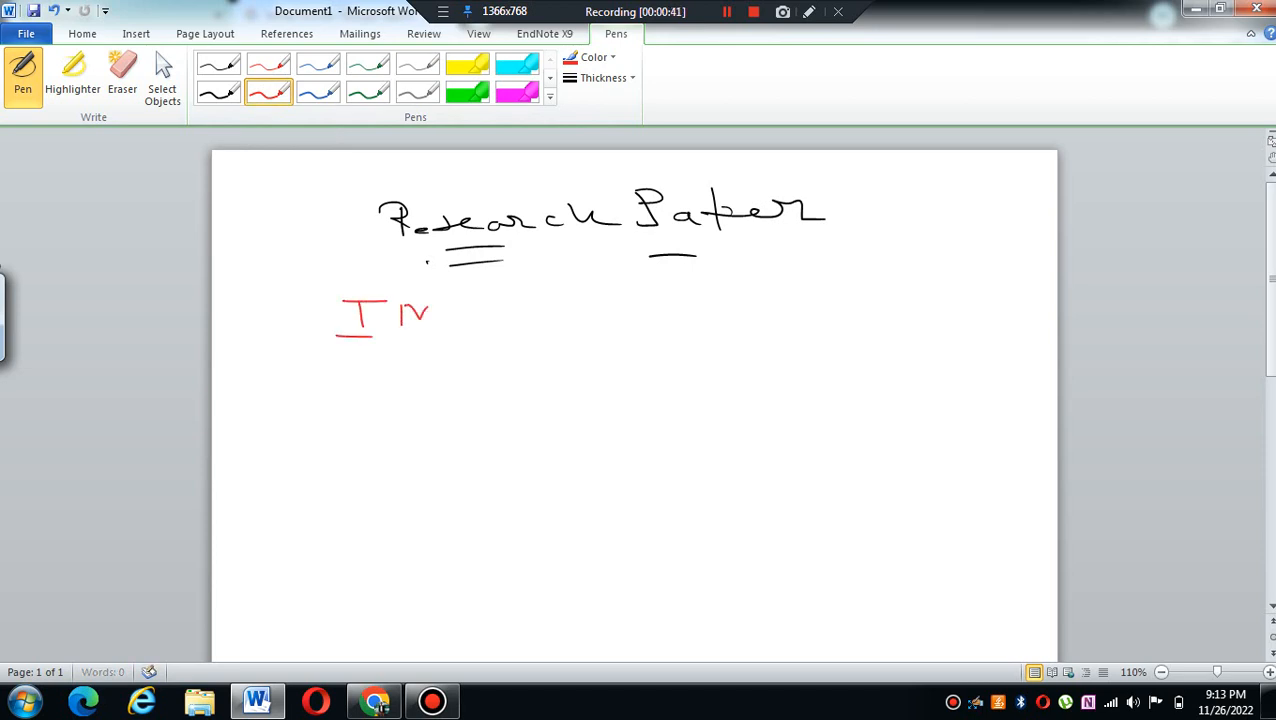
drag(420, 300, 510, 330)
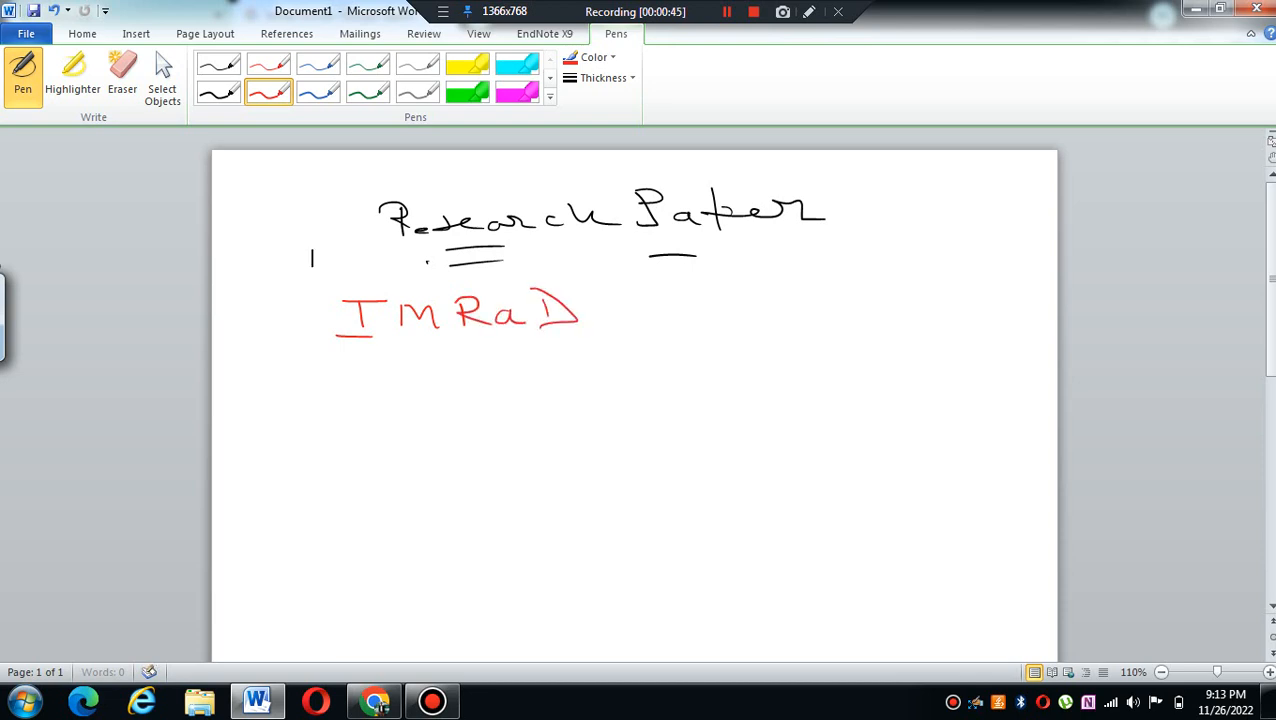
drag(340, 350, 562, 345)
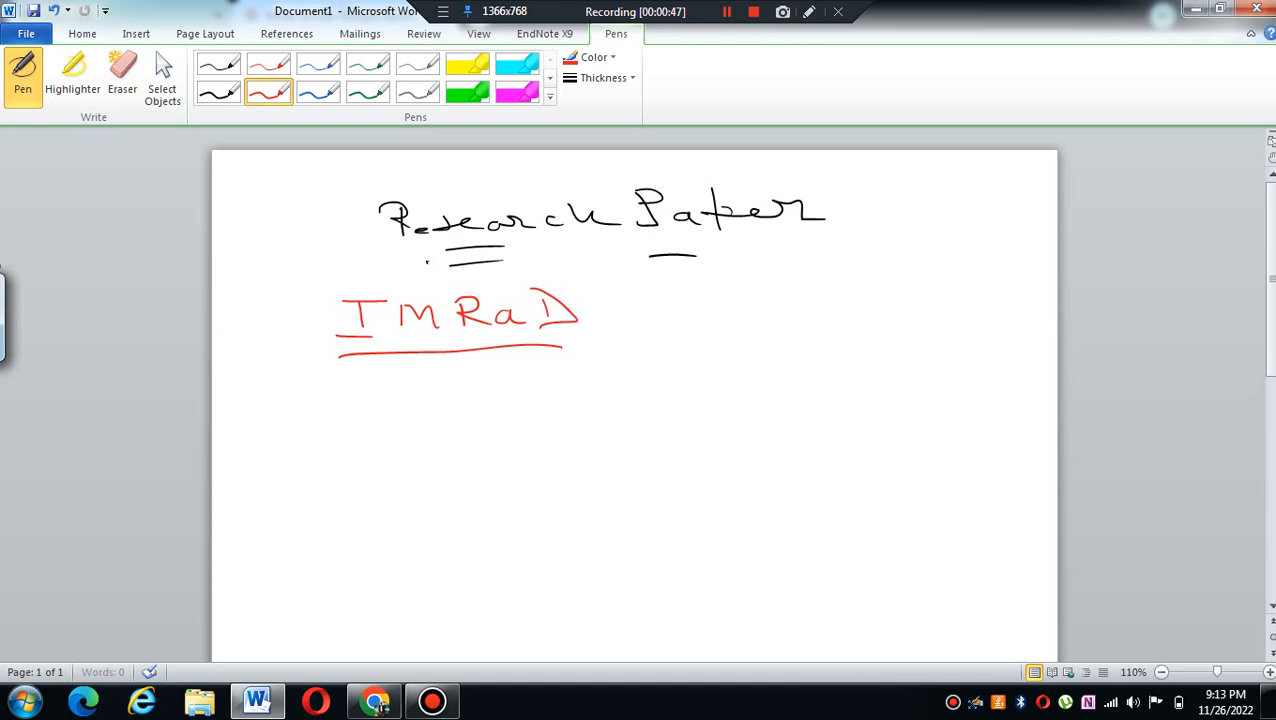
- Write 'I => Introduction' in red beneath IMRaD
drag(310, 405, 405, 405)
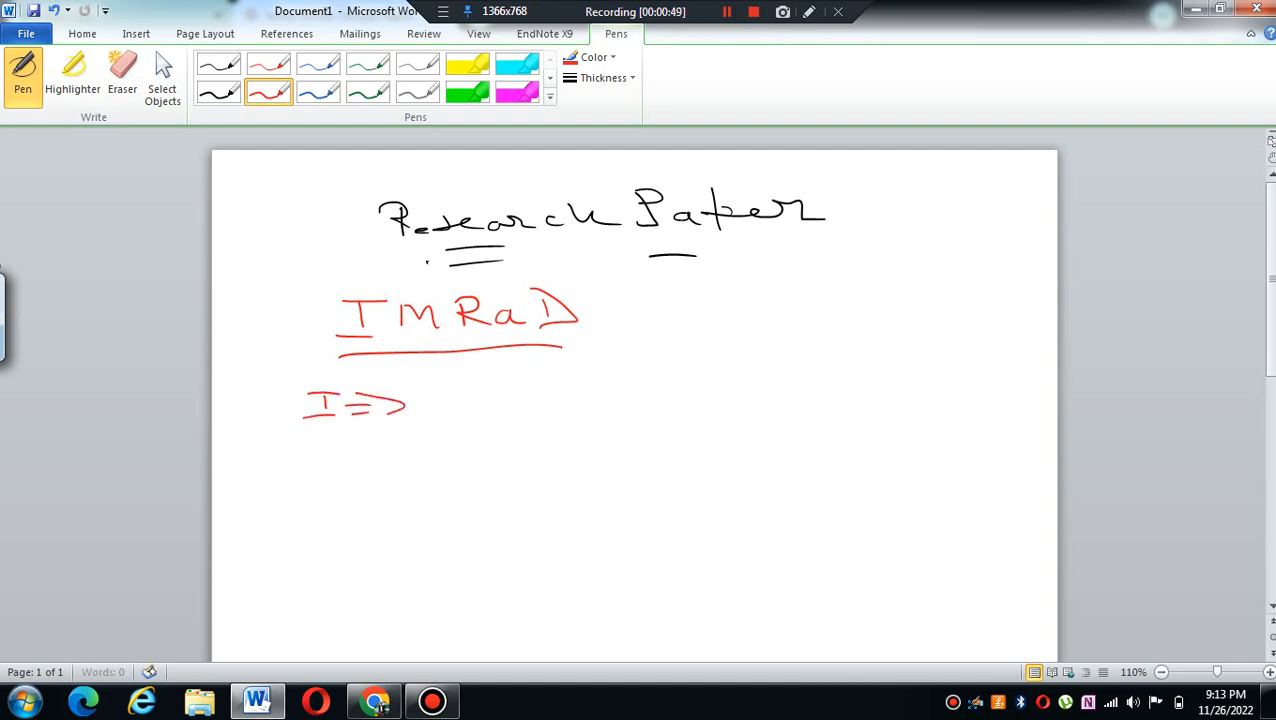
drag(425, 400, 510, 400)
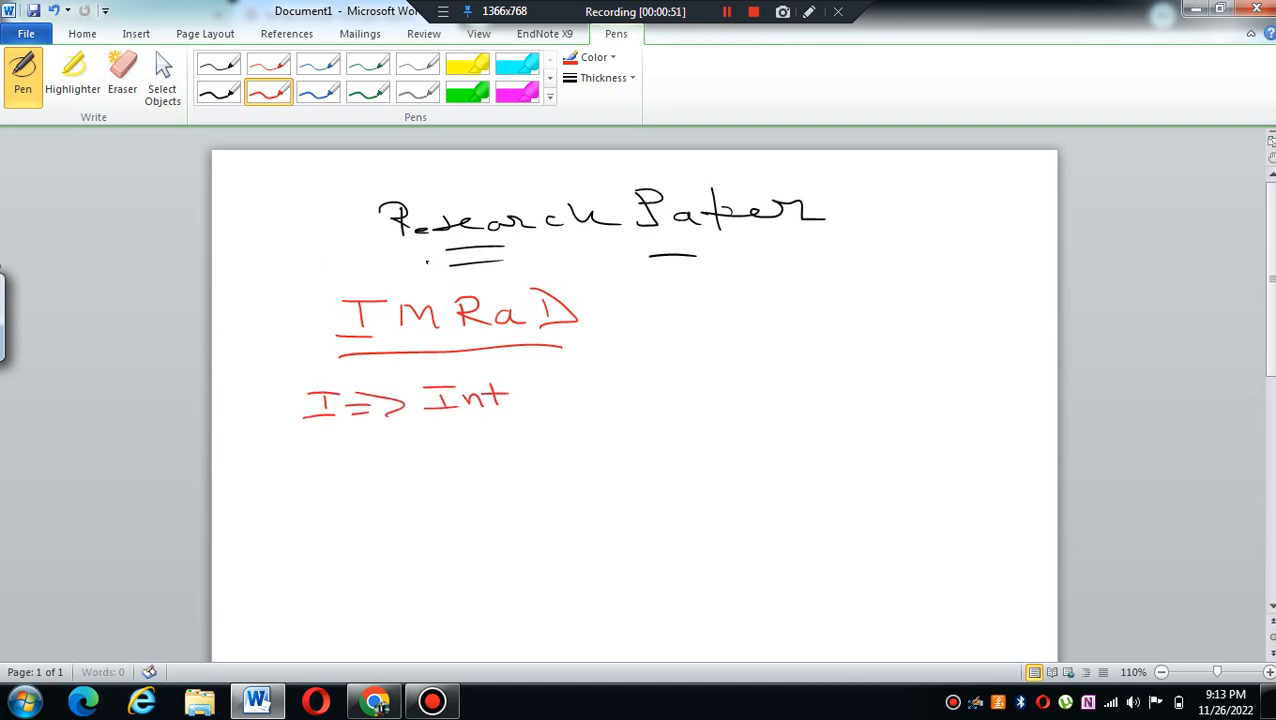
drag(515, 398, 605, 398)
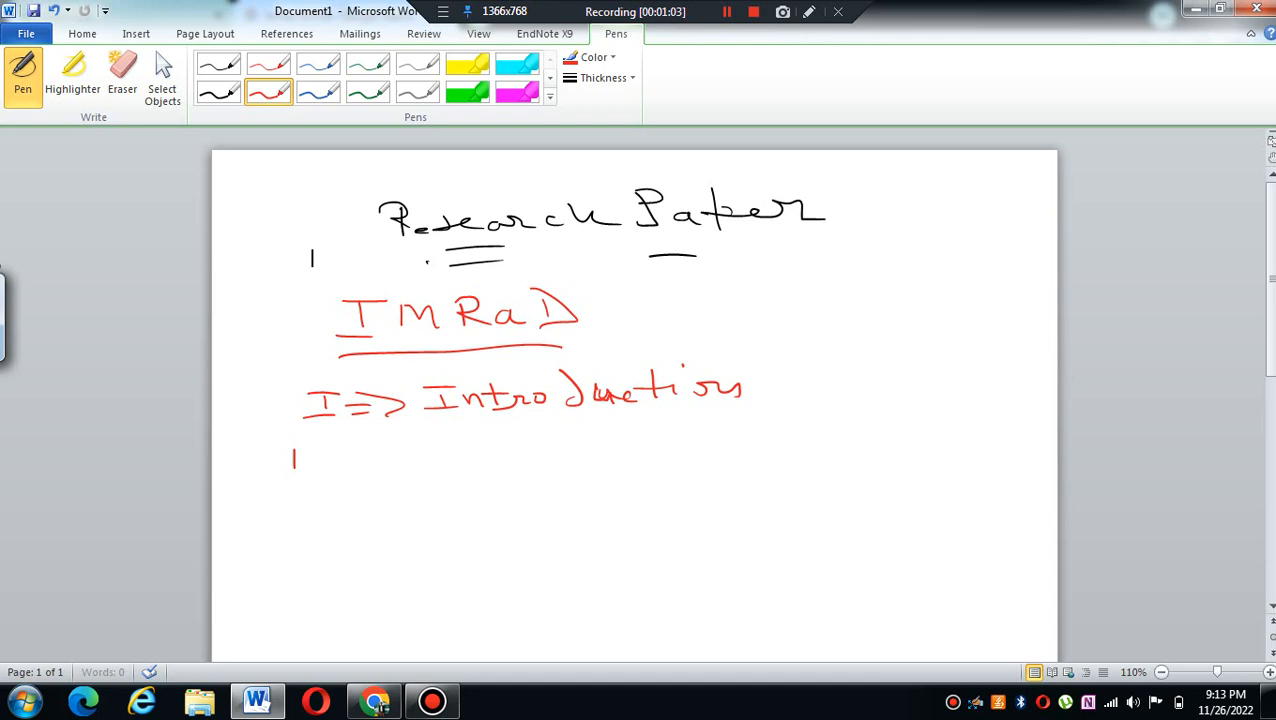
- Write red 'M => Methods', 'R => Results', 'D => Discussion' lines and a curly brace
drag(290, 460, 420, 455)
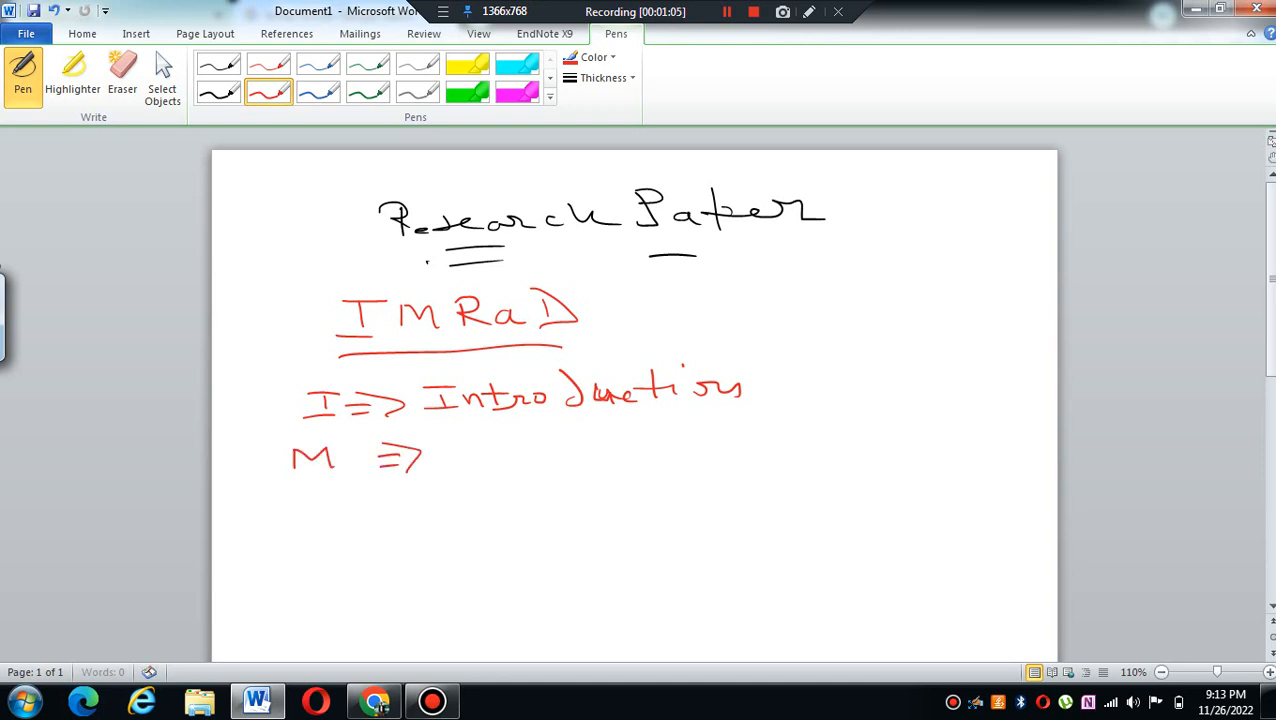
drag(455, 455, 545, 455)
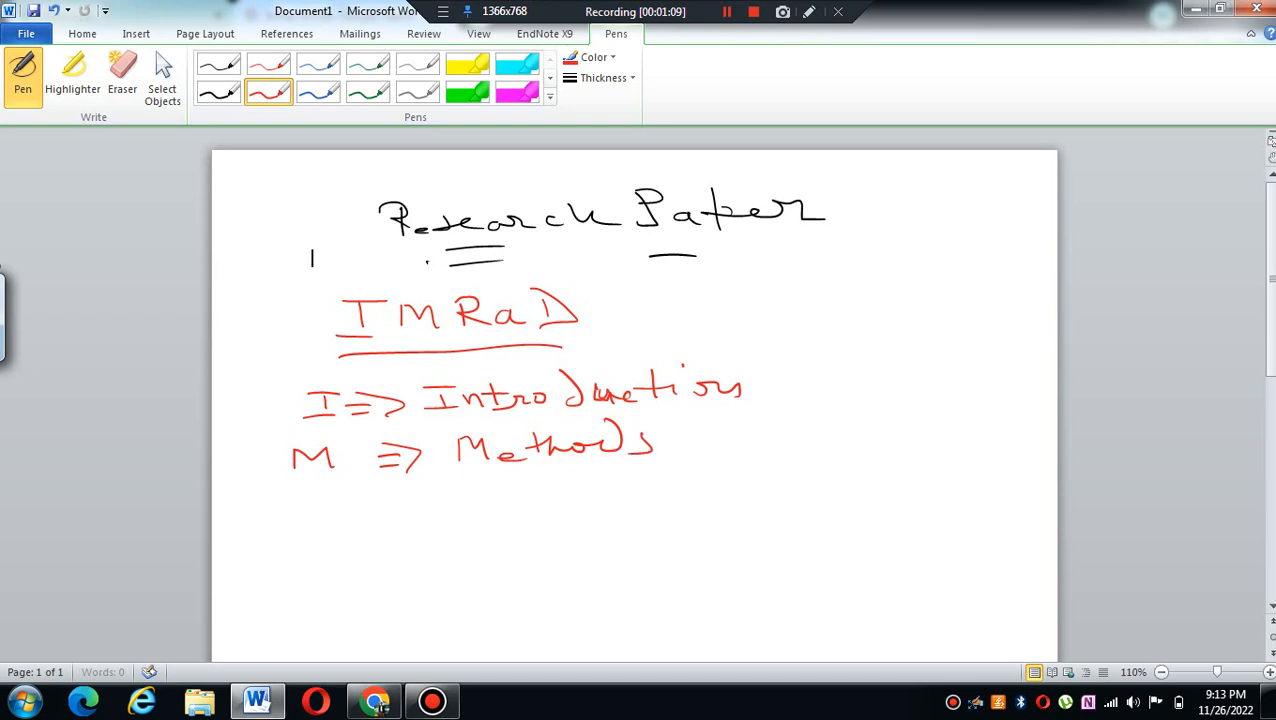
drag(285, 510, 395, 505)
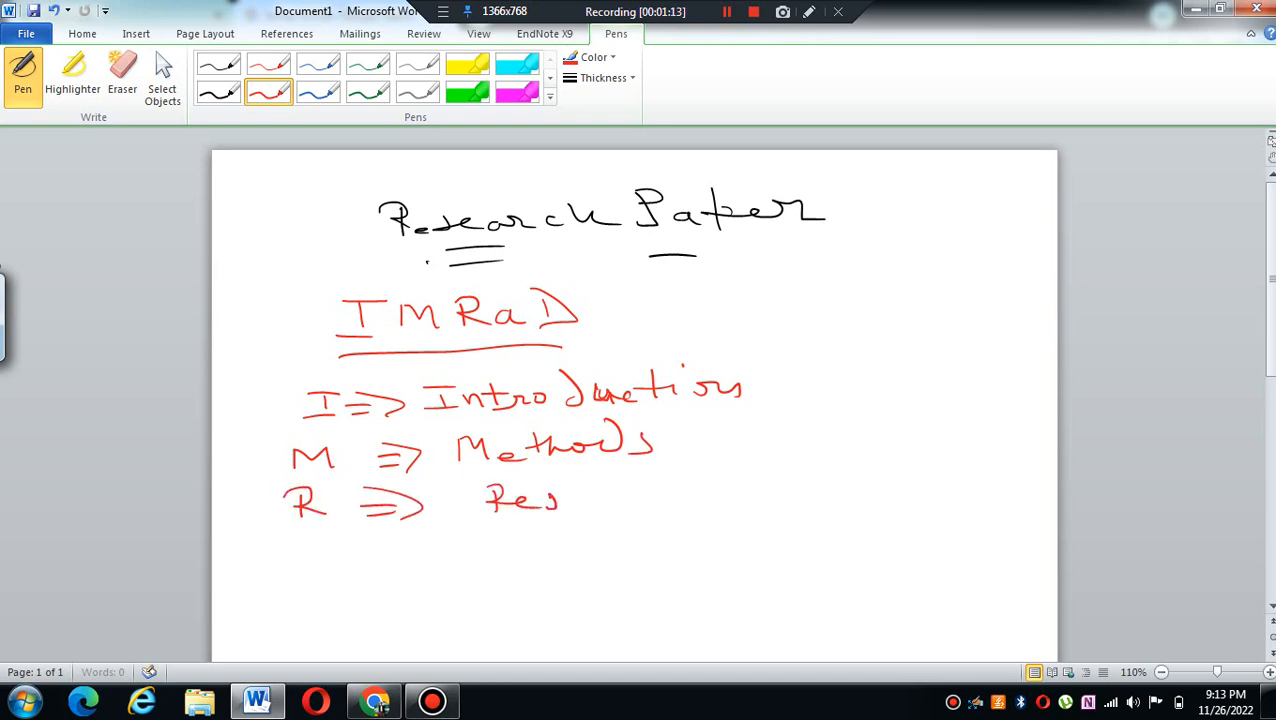
drag(560, 500, 695, 500)
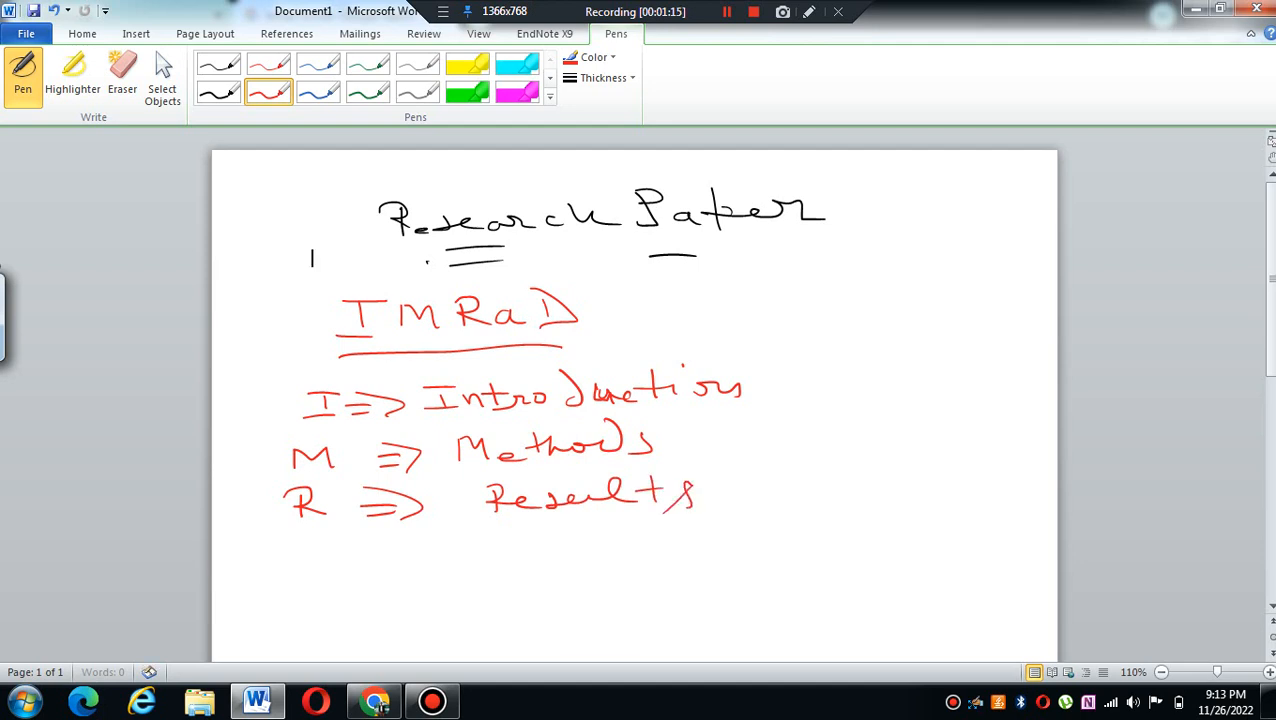
drag(305, 545, 298, 565)
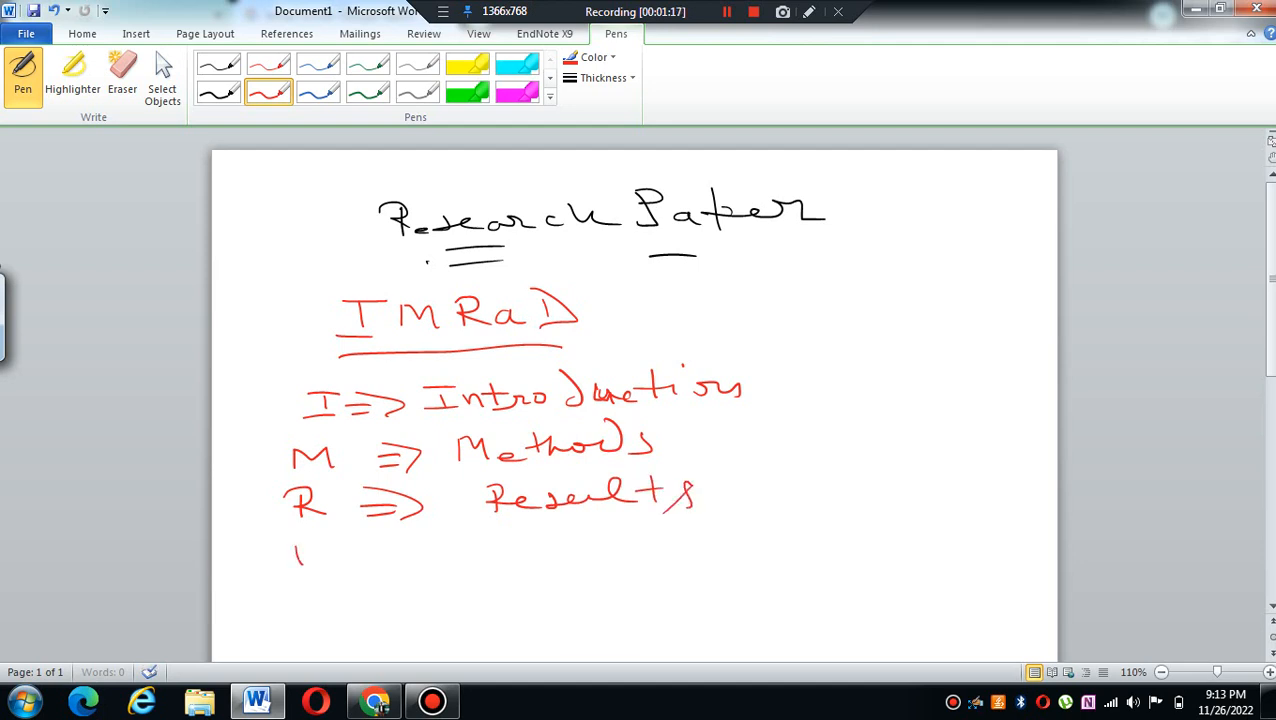
drag(290, 565, 460, 540)
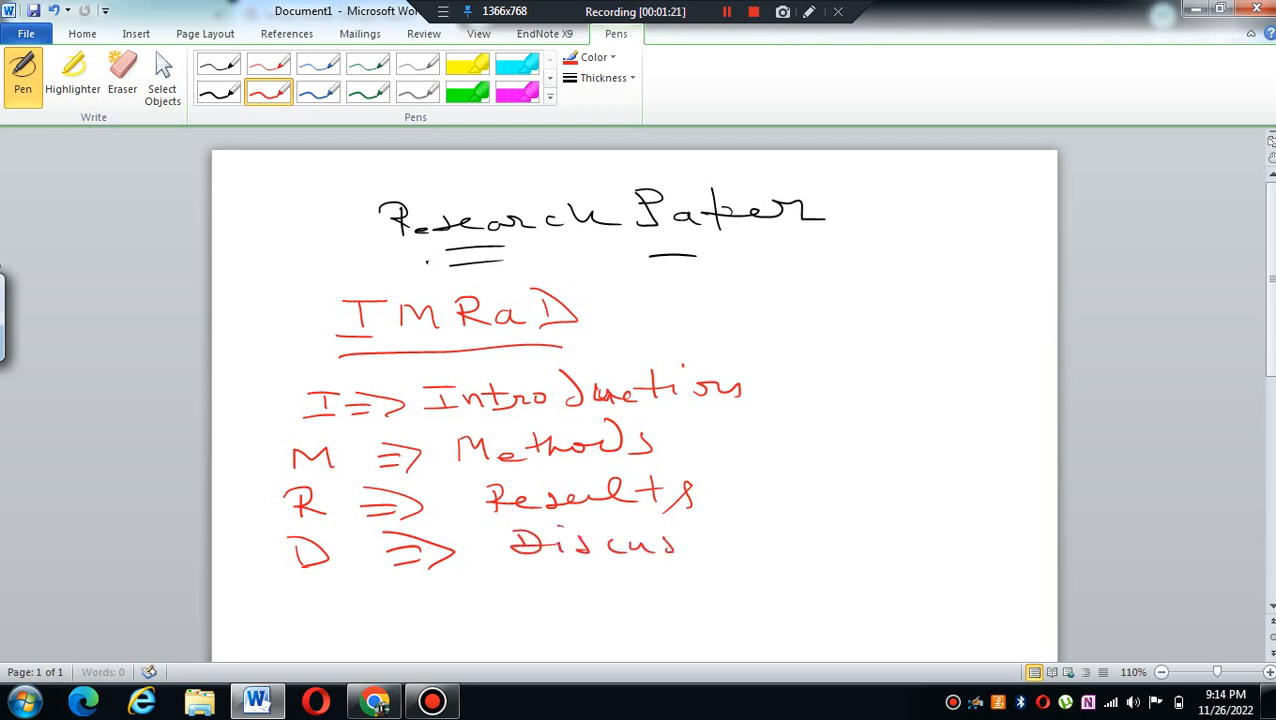
drag(680, 545, 775, 545)
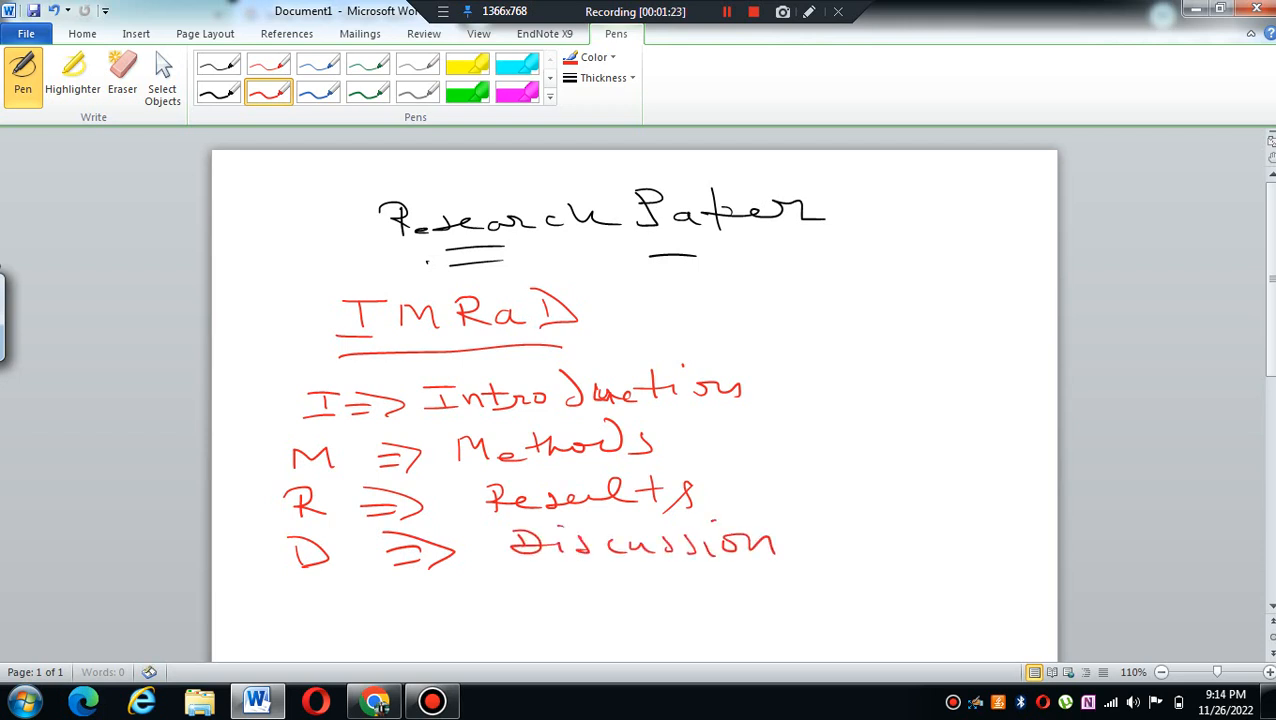
drag(770, 345, 800, 535)
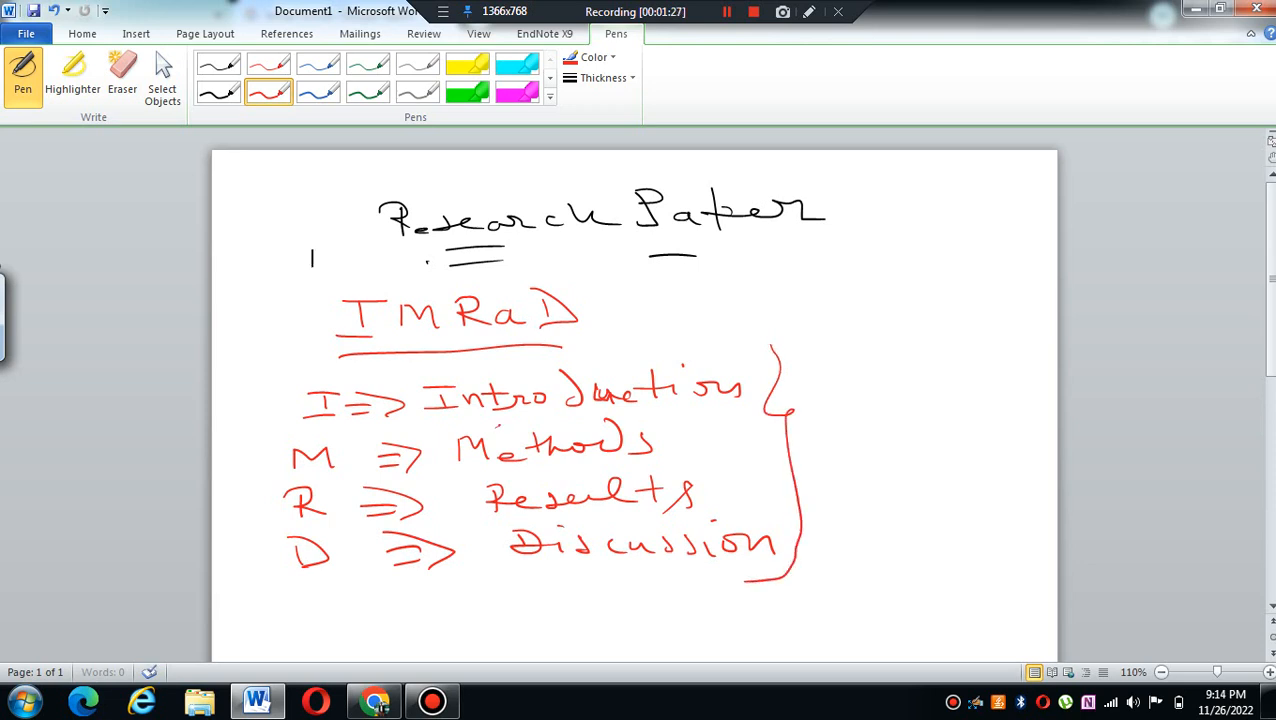
- Add a red '(LR)' note beside the brace, connector lines and a starred mark
drag(497, 427, 603, 418)
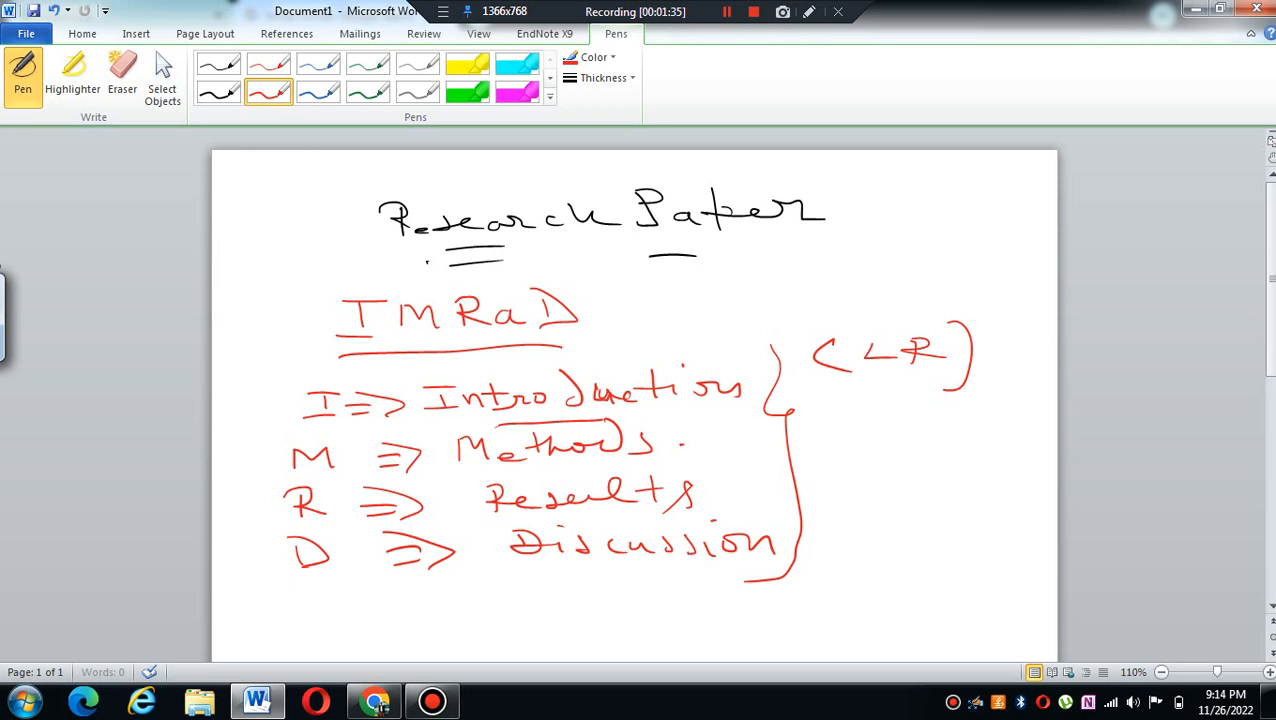
drag(680, 443, 845, 440)
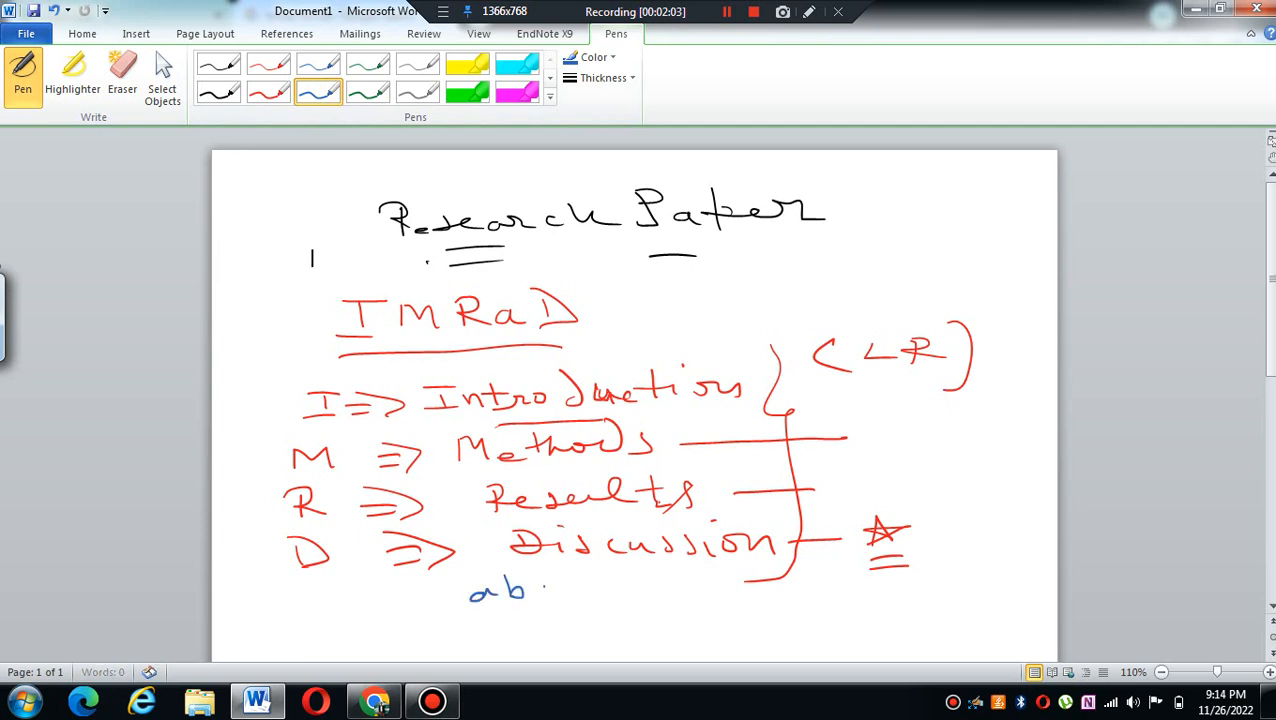
- Complete the blue word 'abstract' below Discussion with a double underline
drag(545, 585, 680, 585)
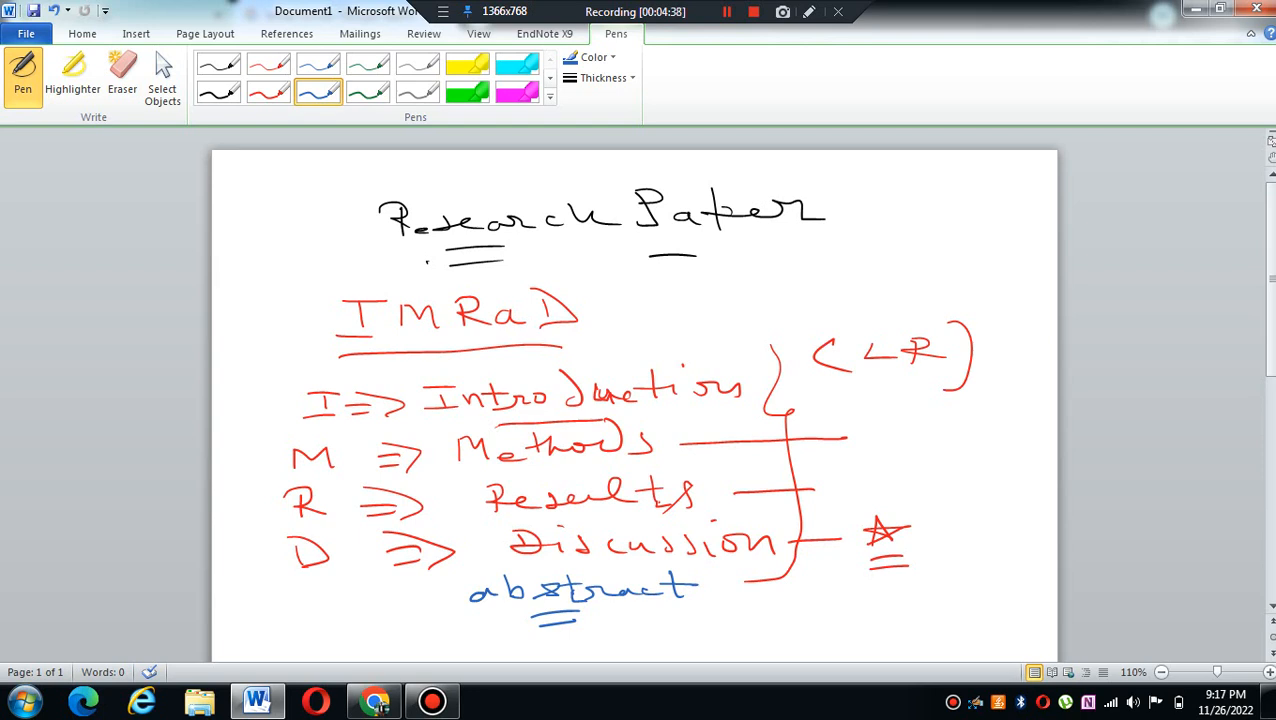
click(311, 258)
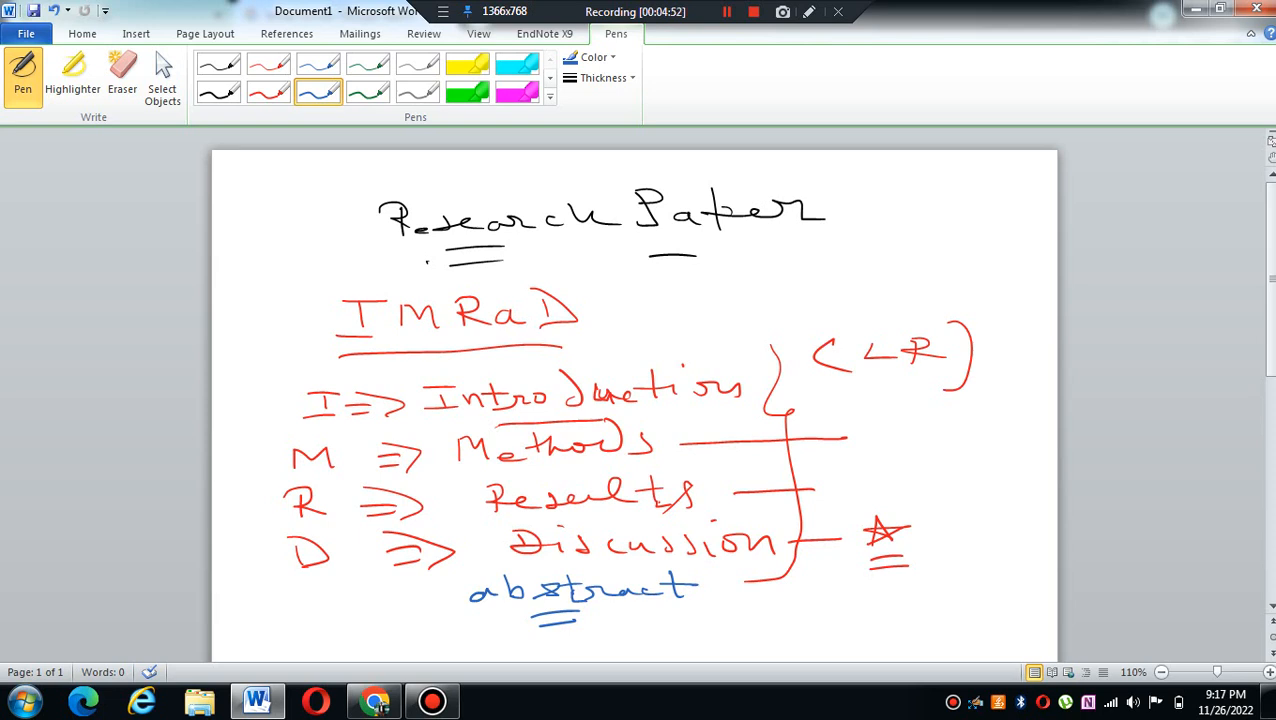
click(753, 11)
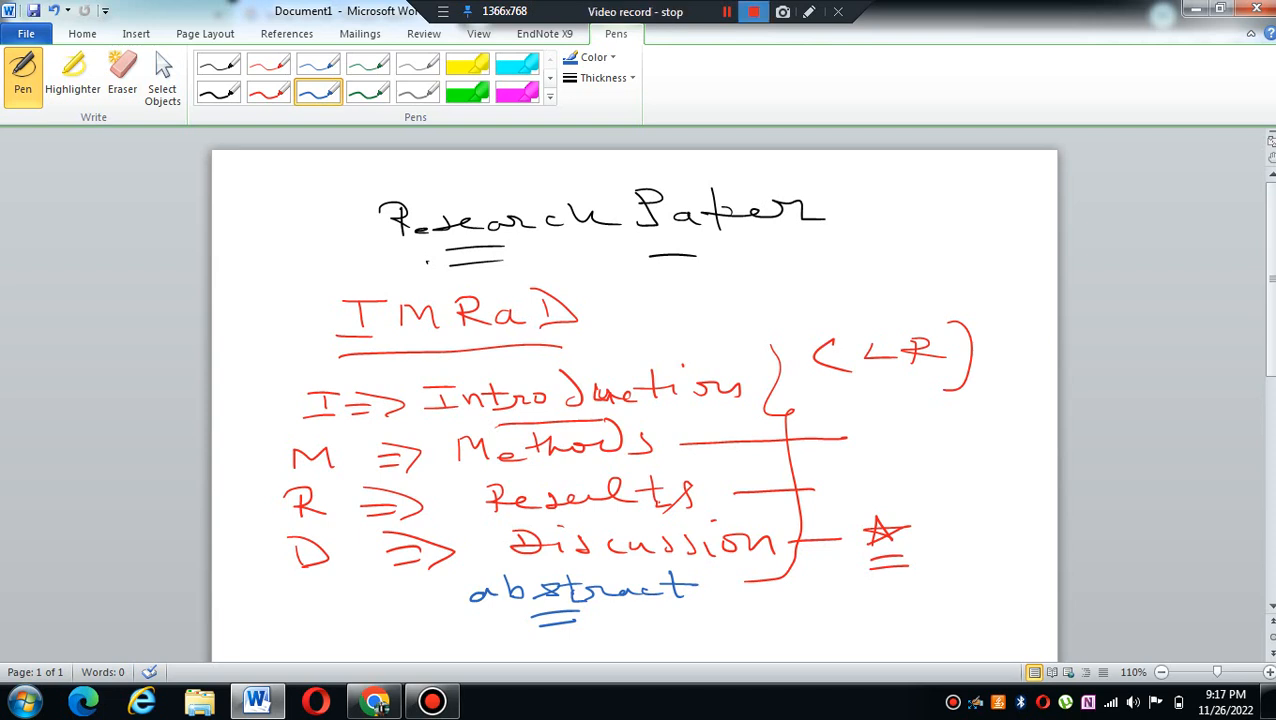